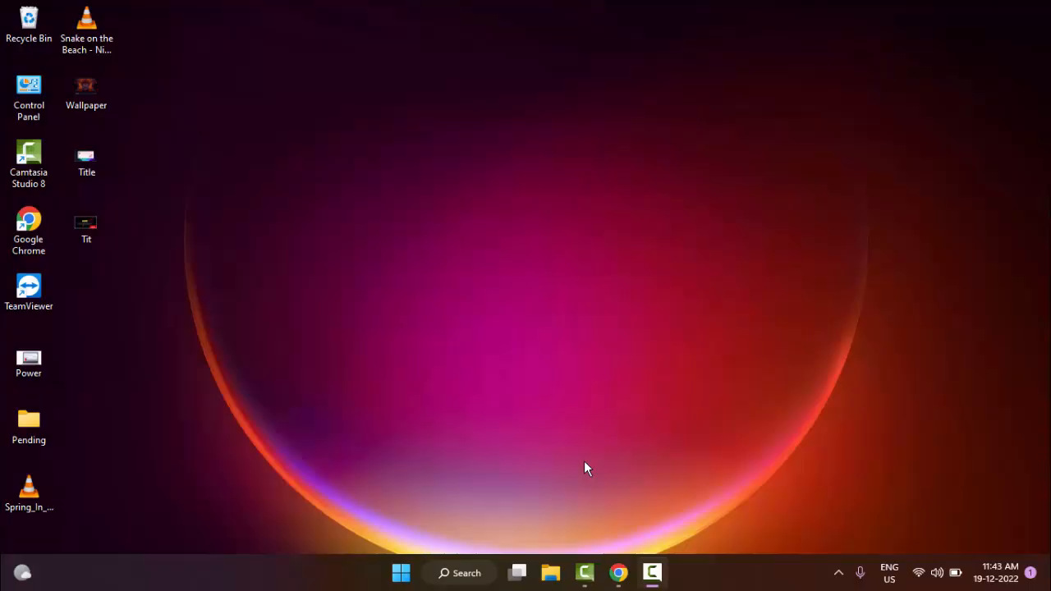
{"action": "mouse_move", "coordinate": [579, 478]}
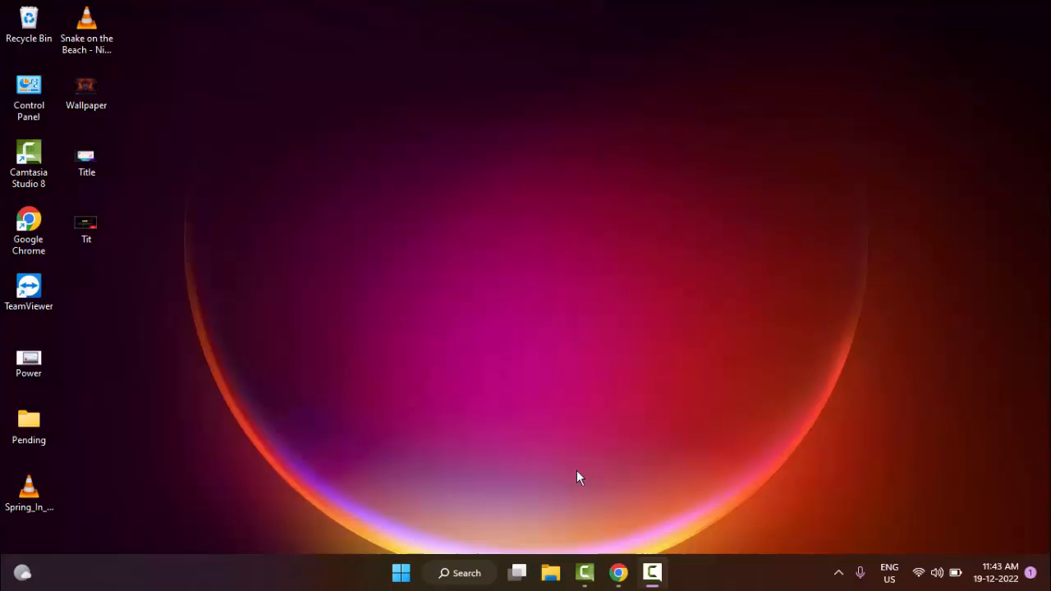
{"action": "mouse_move", "coordinate": [588, 439]}
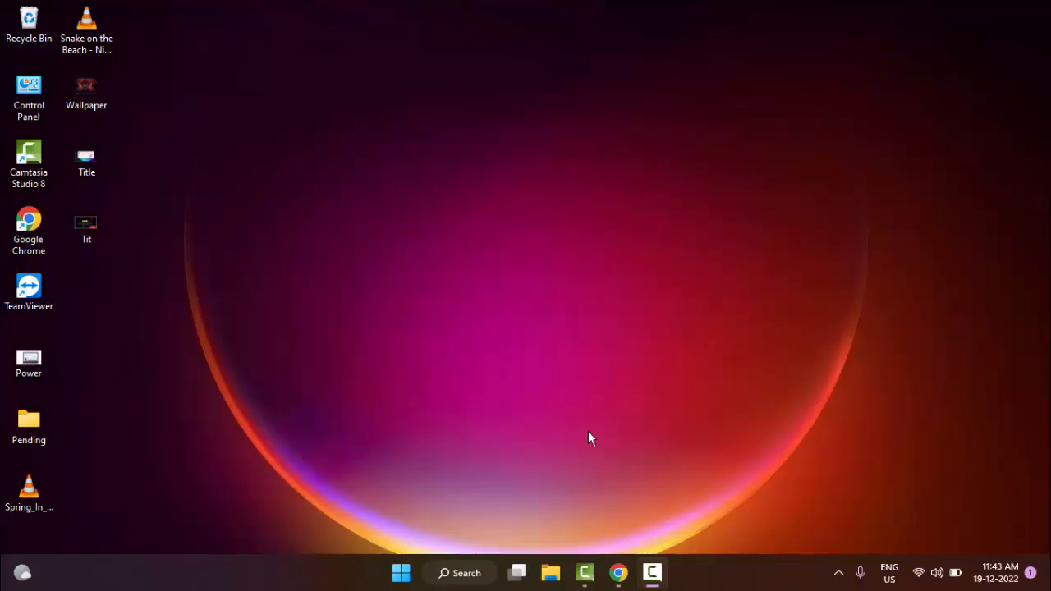
{"action": "mouse_move", "coordinate": [595, 410]}
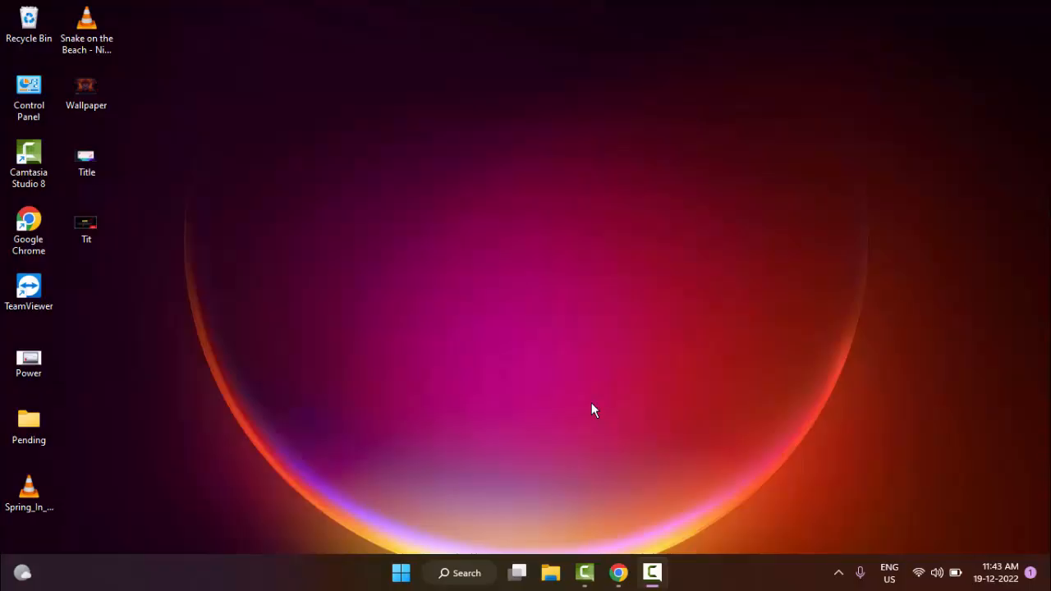
{"action": "mouse_move", "coordinate": [594, 385]}
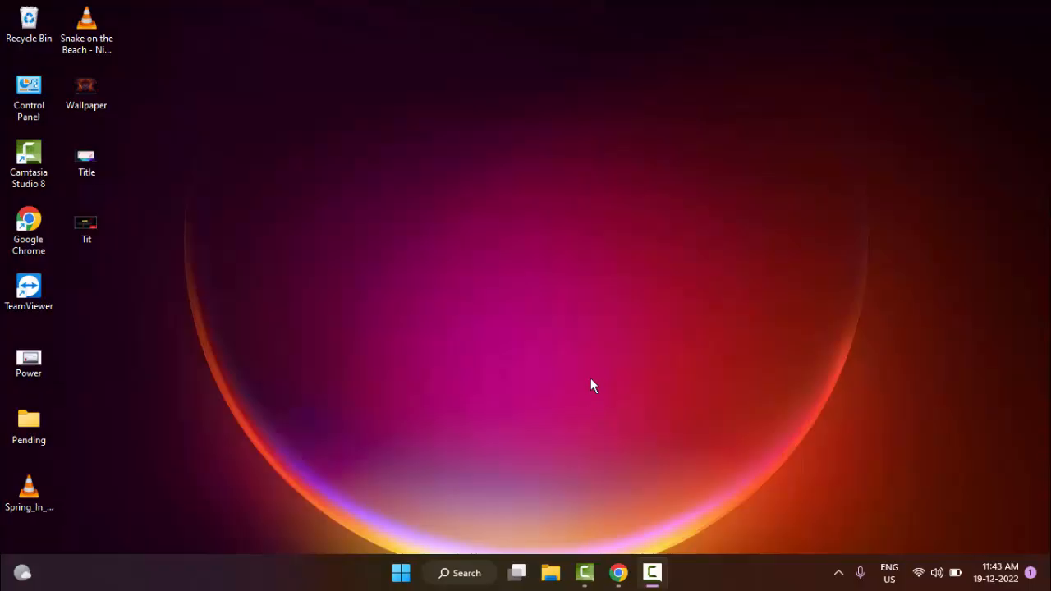
{"action": "mouse_move", "coordinate": [594, 379]}
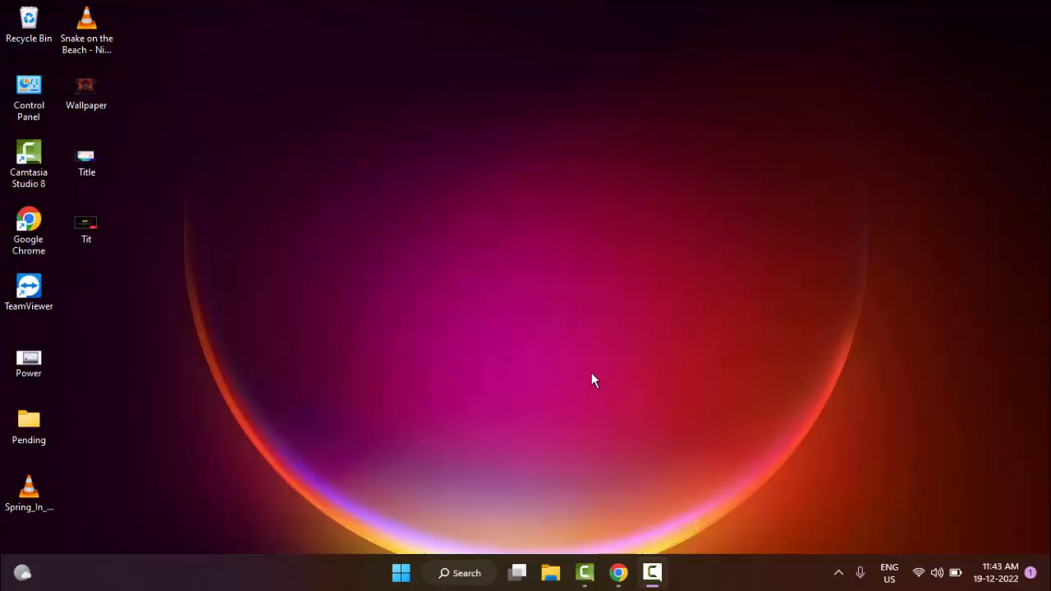
{"action": "mouse_move", "coordinate": [598, 379]}
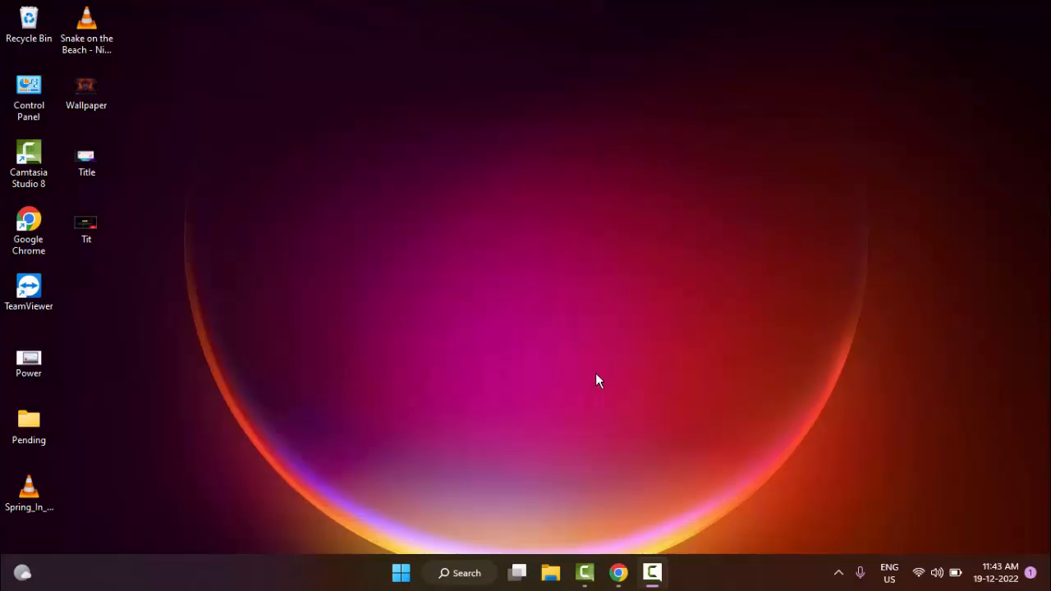
{"action": "mouse_move", "coordinate": [573, 364]}
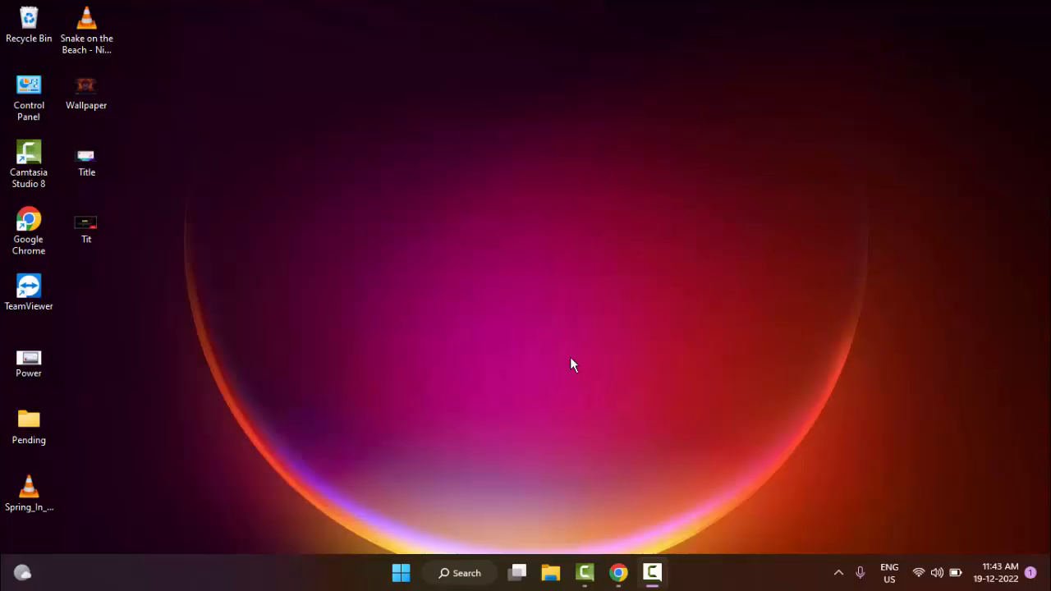
{"action": "mouse_move", "coordinate": [529, 368]}
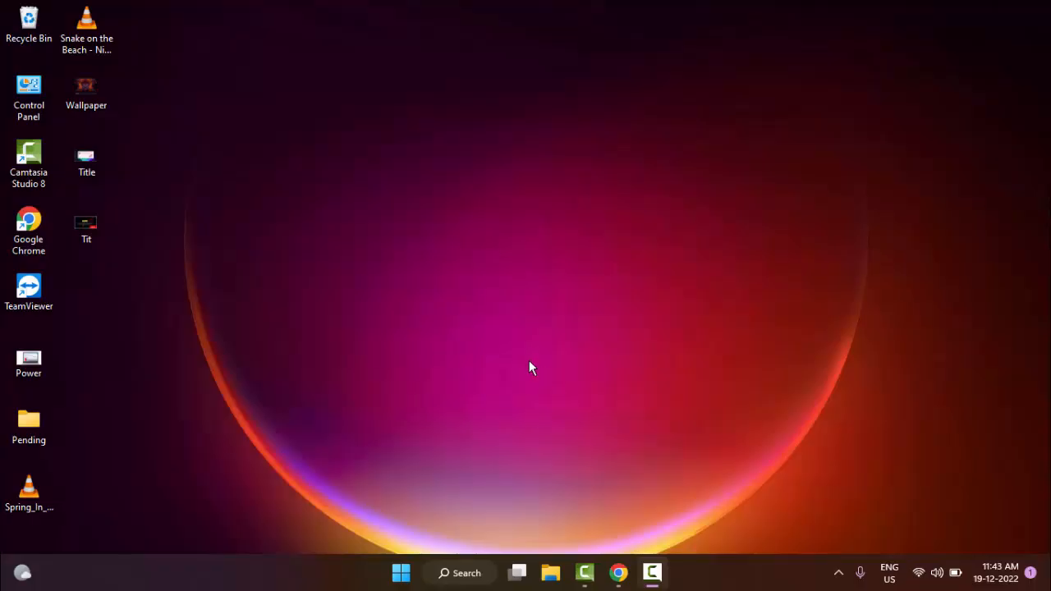
{"action": "mouse_move", "coordinate": [468, 412]}
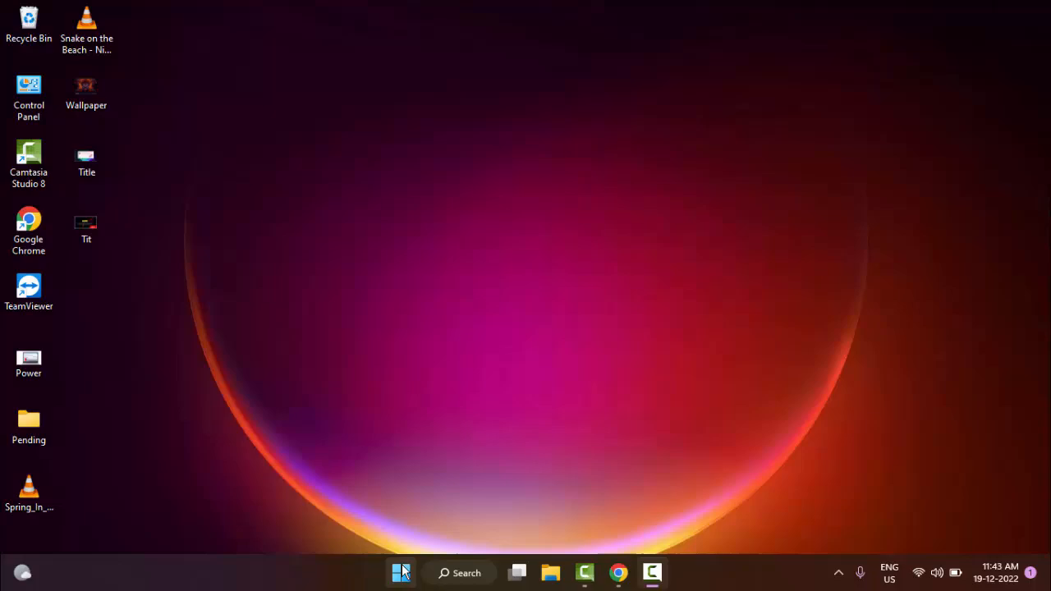
Step: Search the Start menu for 'command prompt' and launch it as administrator
{"action": "left_click", "coordinate": [401, 572]}
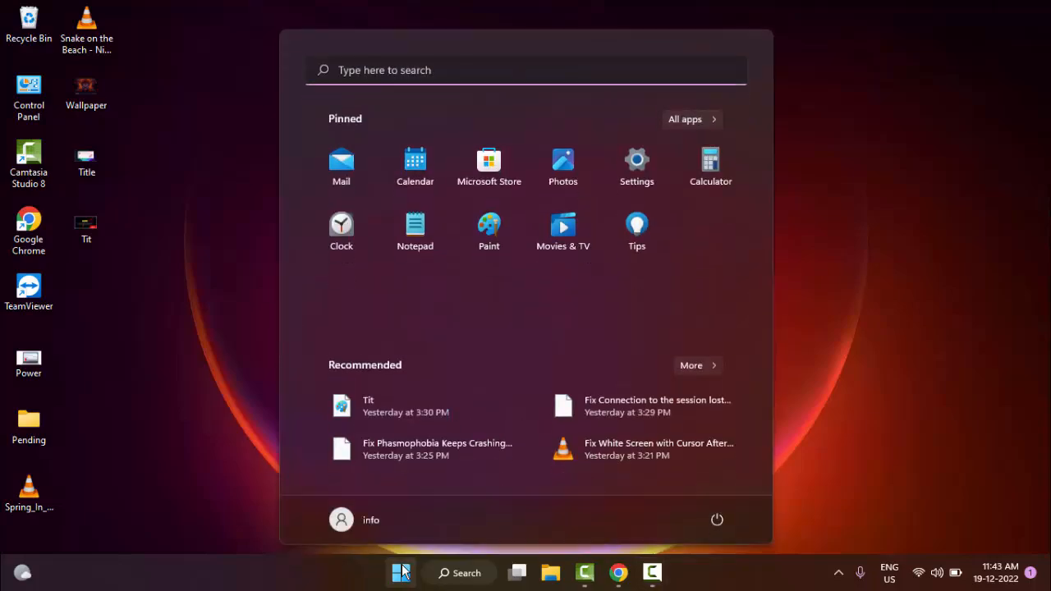
{"action": "type", "text": "command prompt"}
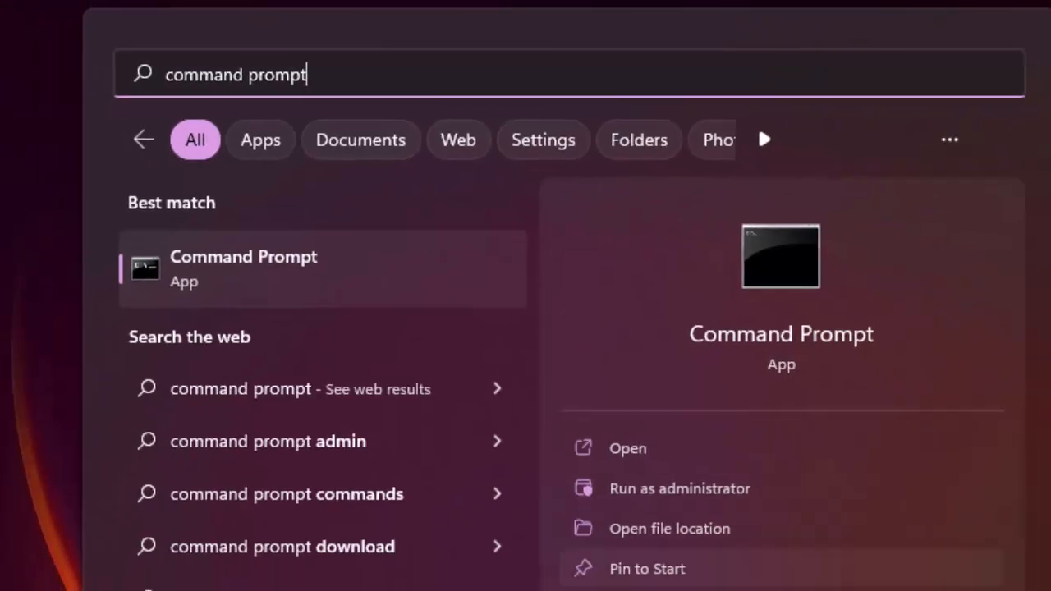
{"action": "left_click", "coordinate": [679, 487]}
{"action": "type", "text": "ipconfig /fl"}
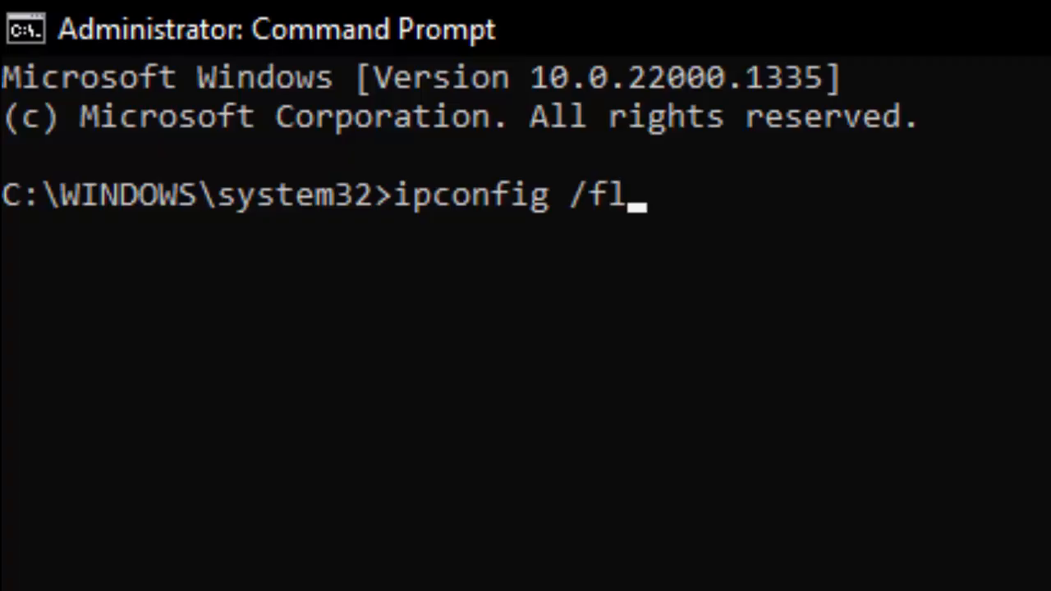
Step: Run ipconfig /flushdns to clear the DNS resolver cache
{"action": "type", "text": "ushdns"}
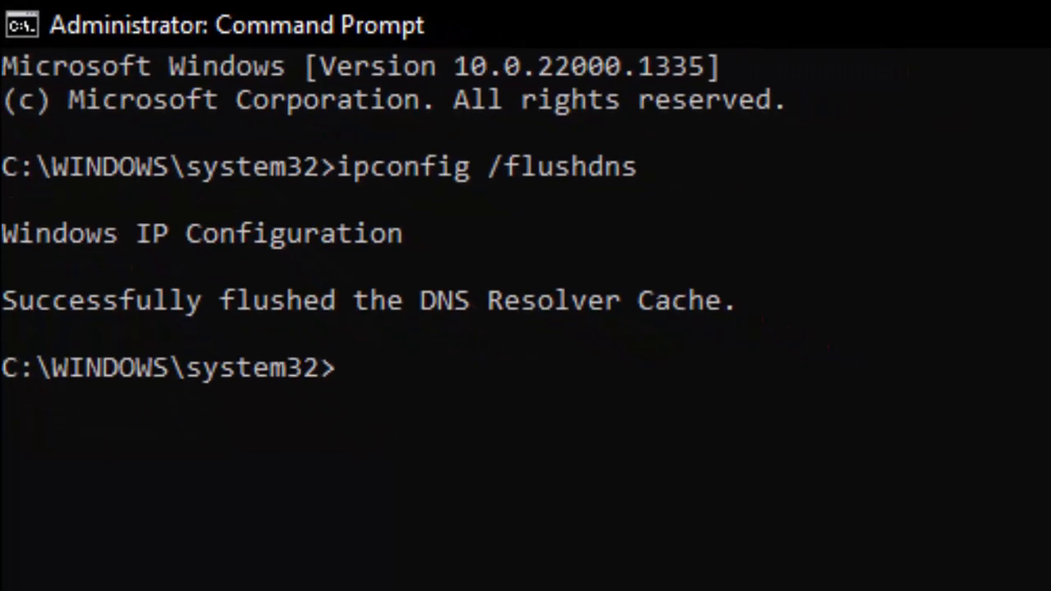
{"action": "type", "text": "nets"}
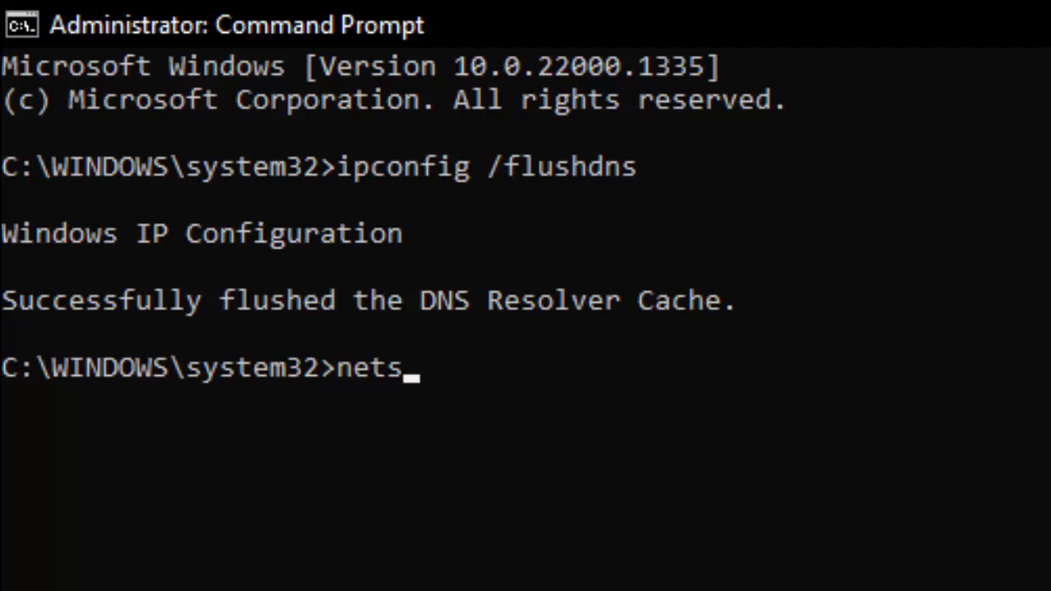
Step: Run netsh winsock reset, close the console, and confirm Restart in Shut Down Windows
{"action": "type", "text": "h winsock r"}
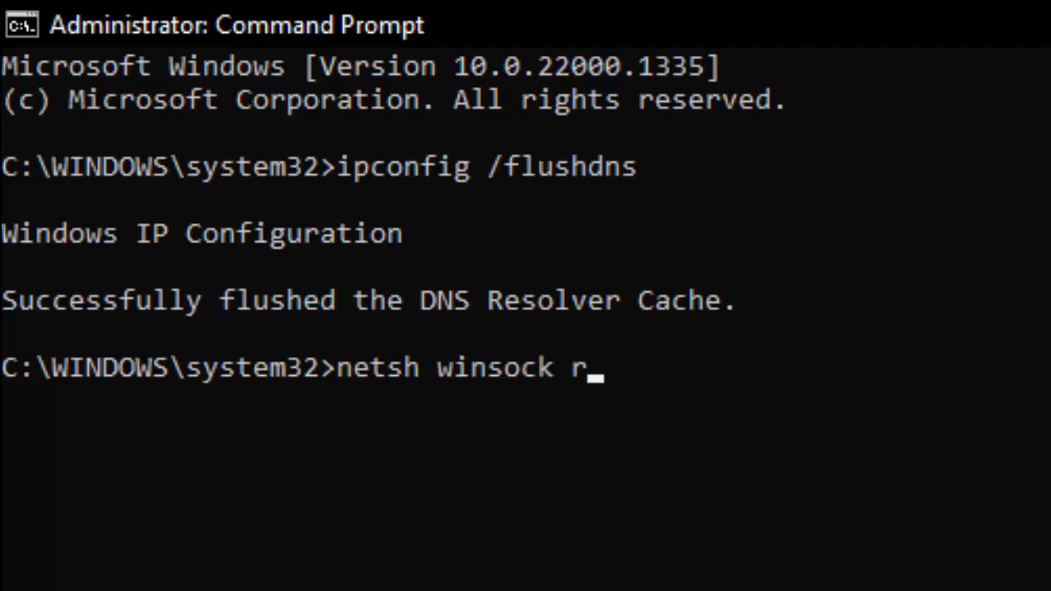
{"action": "type", "text": "eset"}
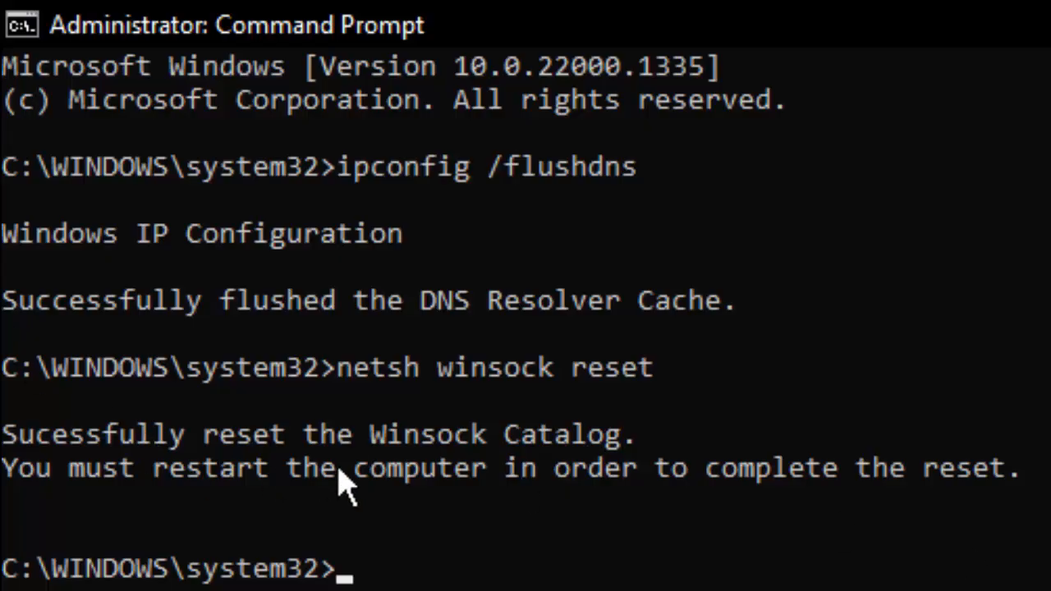
{"action": "mouse_move", "coordinate": [345, 513]}
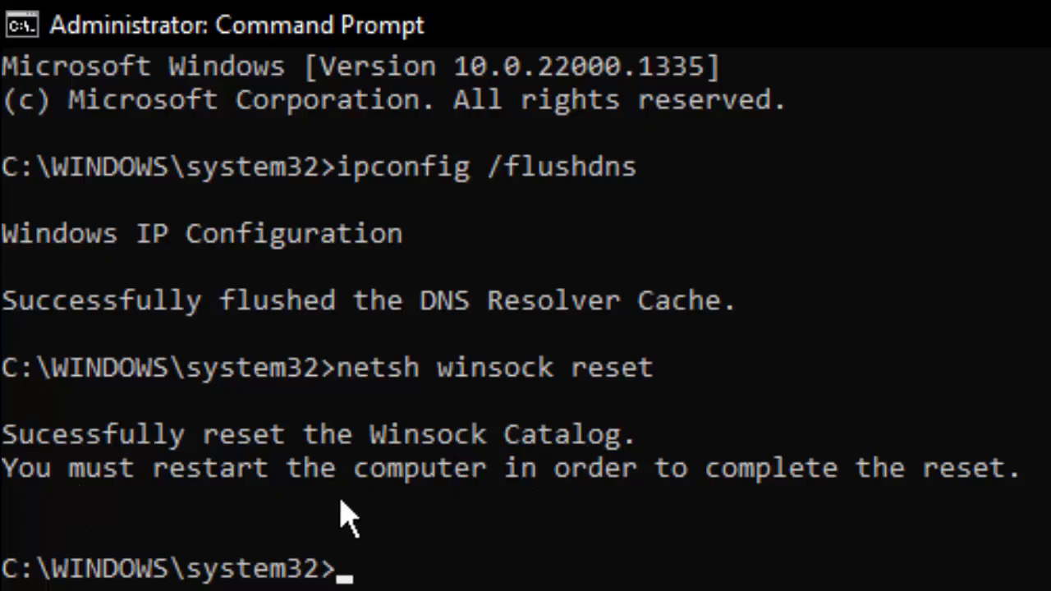
{"action": "mouse_move", "coordinate": [710, 521]}
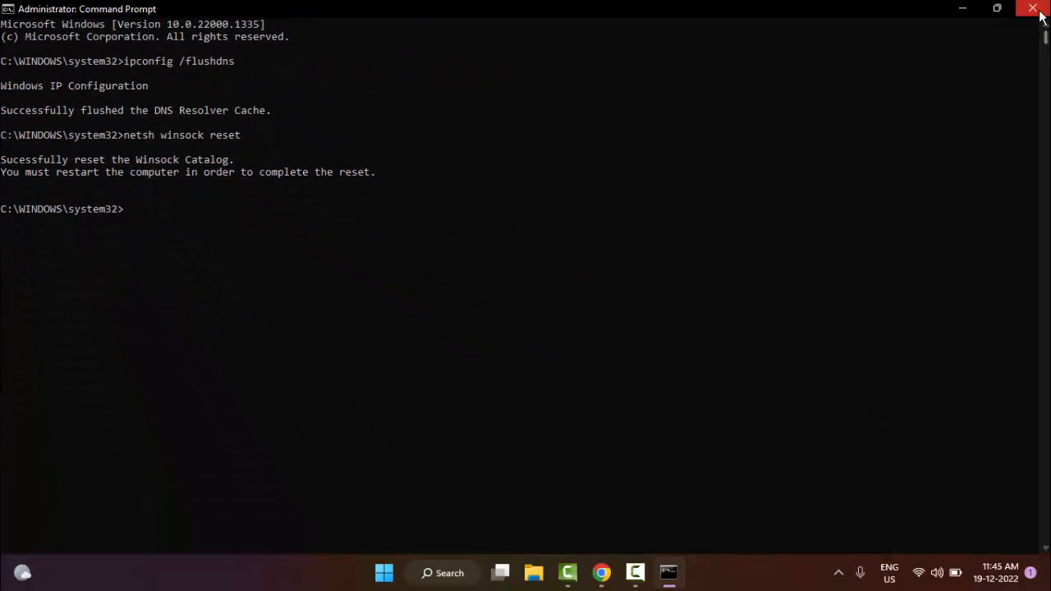
{"action": "left_click", "coordinate": [1033, 8]}
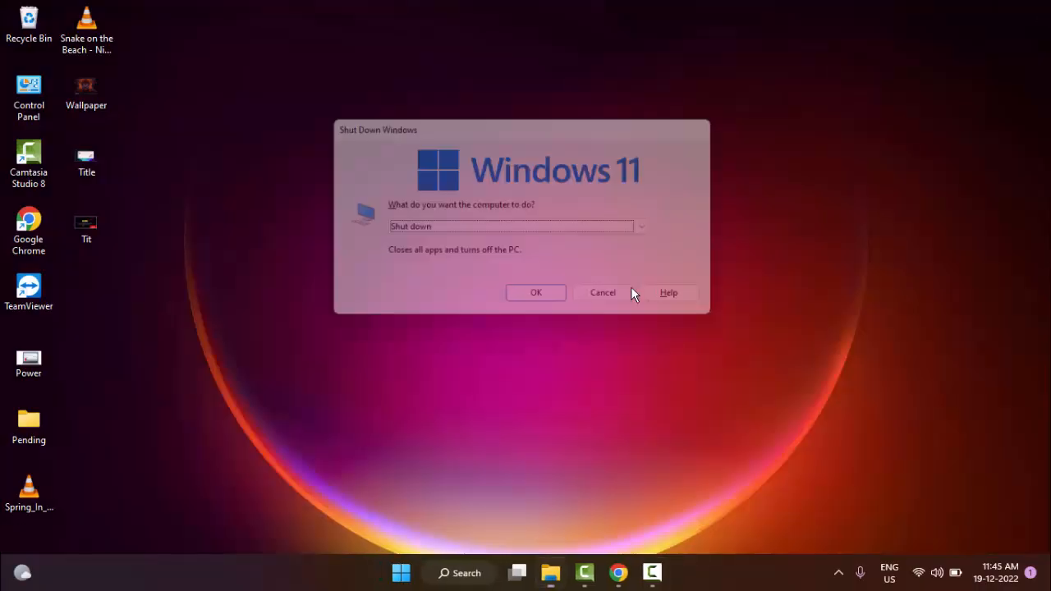
{"action": "left_click", "coordinate": [513, 228]}
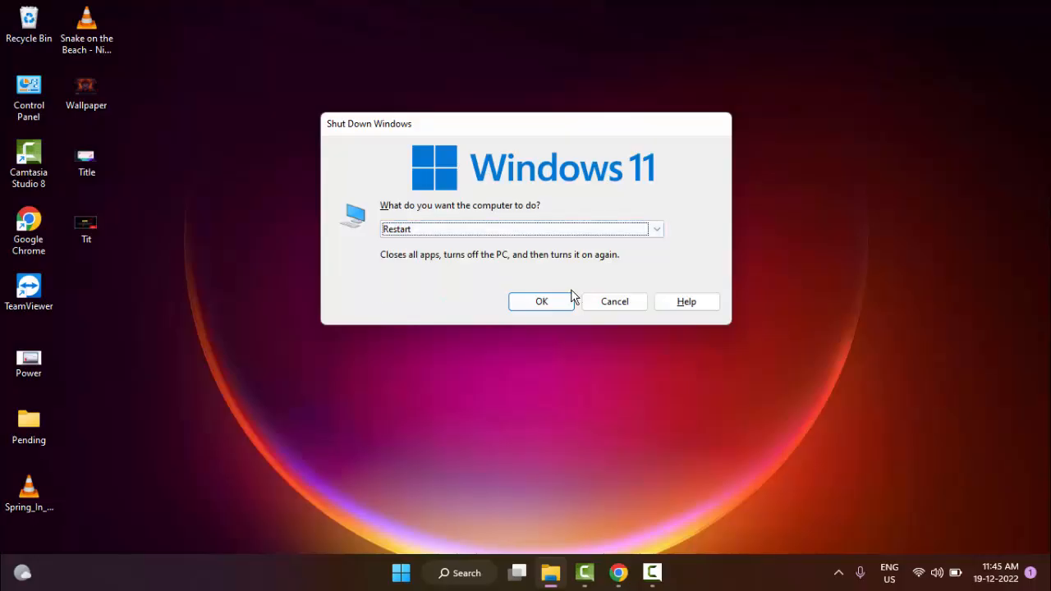
{"action": "left_click", "coordinate": [614, 302]}
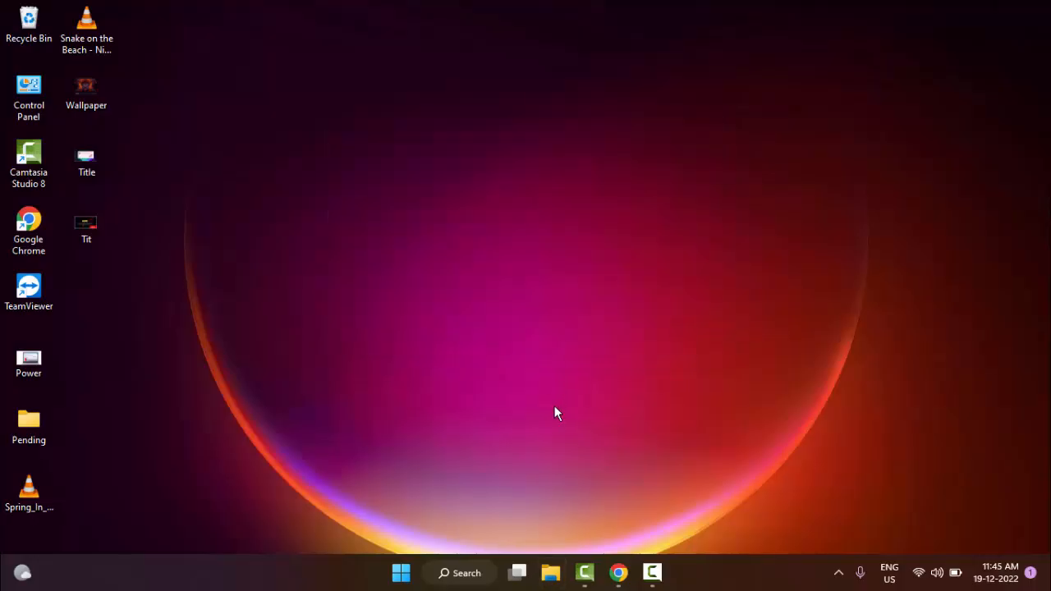
{"action": "mouse_move", "coordinate": [542, 415]}
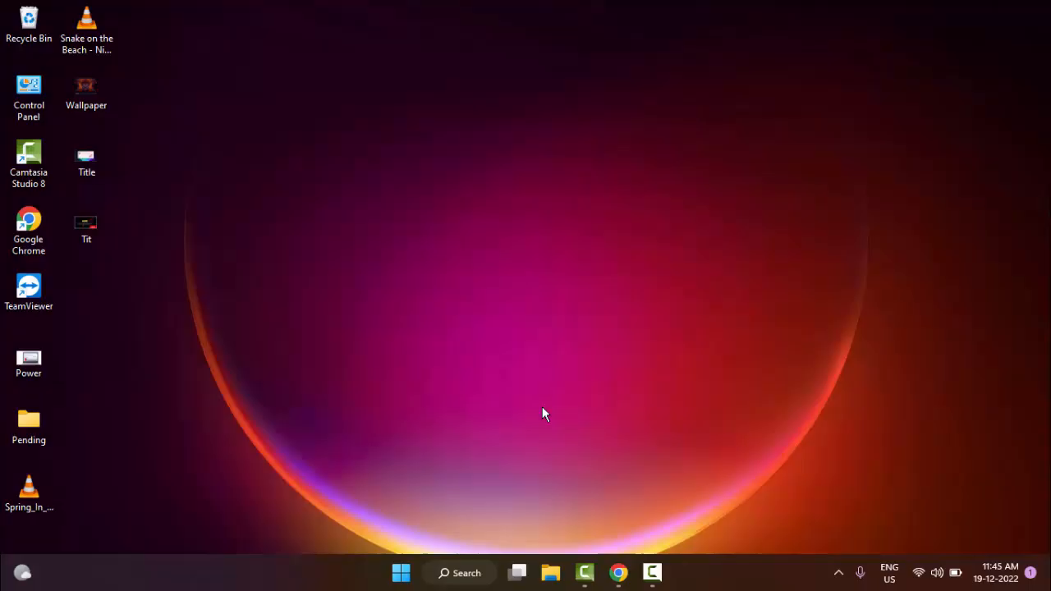
{"action": "mouse_move", "coordinate": [534, 417]}
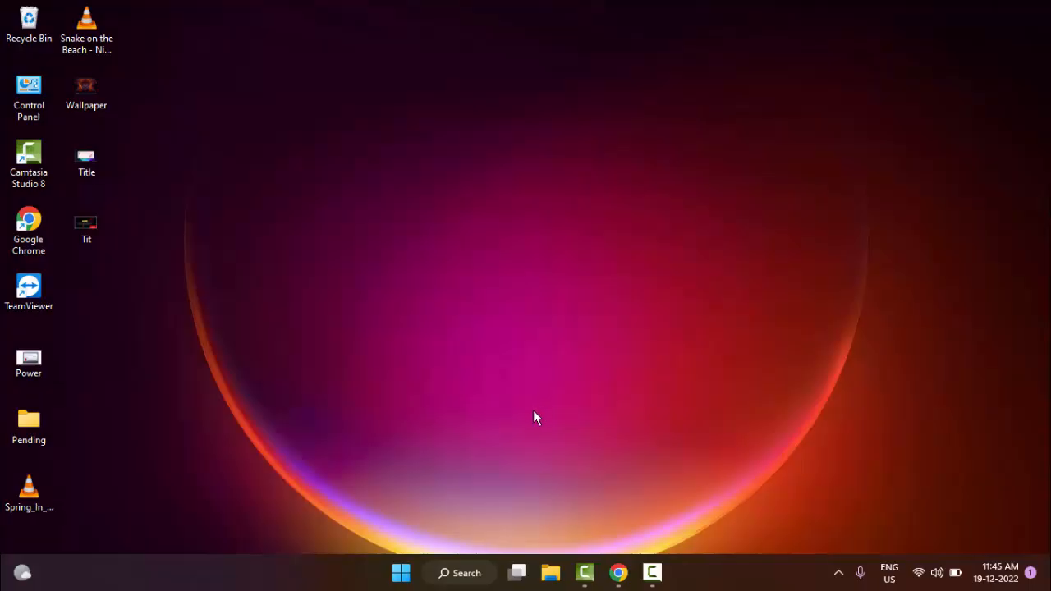